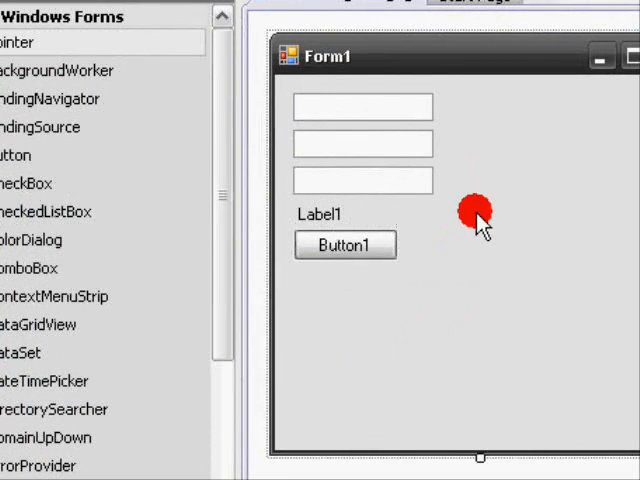
# In Form1's code, declare firstname, middlename and lastname As String, then return to the designer.
pyautogui.rightClick(480, 216)
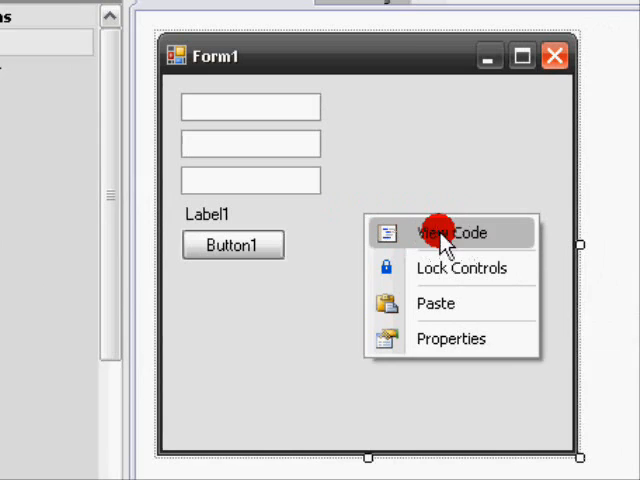
pyautogui.click(452, 232)
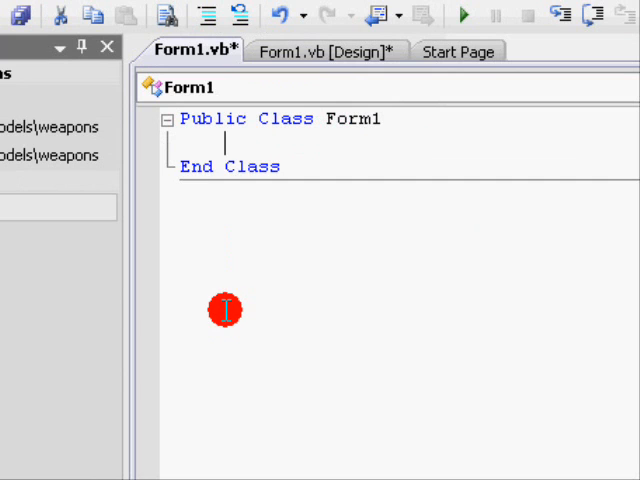
pyautogui.write('Dim firstname')
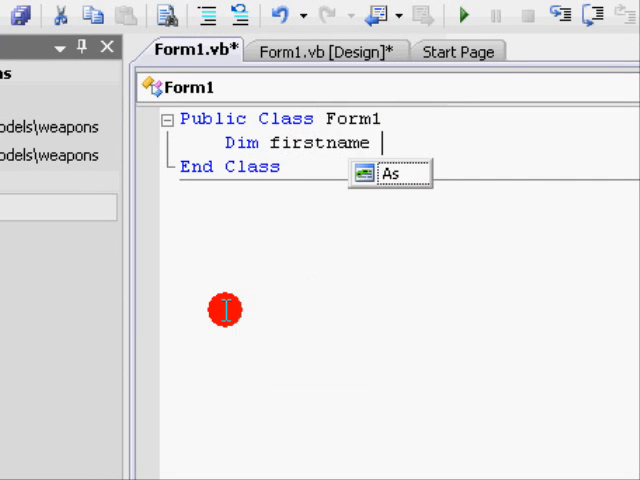
pyautogui.write('As String')
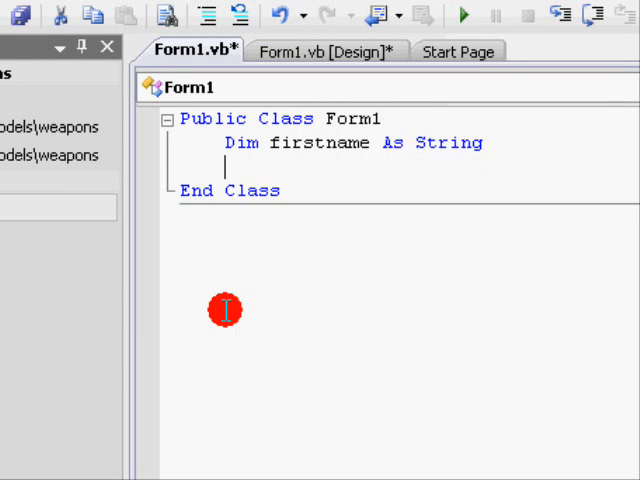
pyautogui.write('Dim middlename As a')
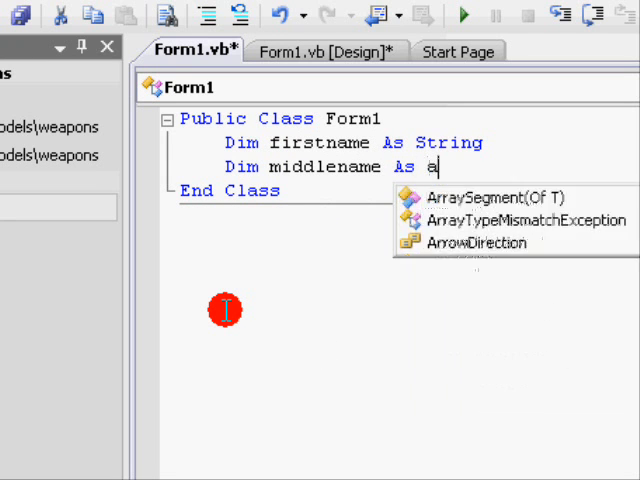
pyautogui.write('stri')
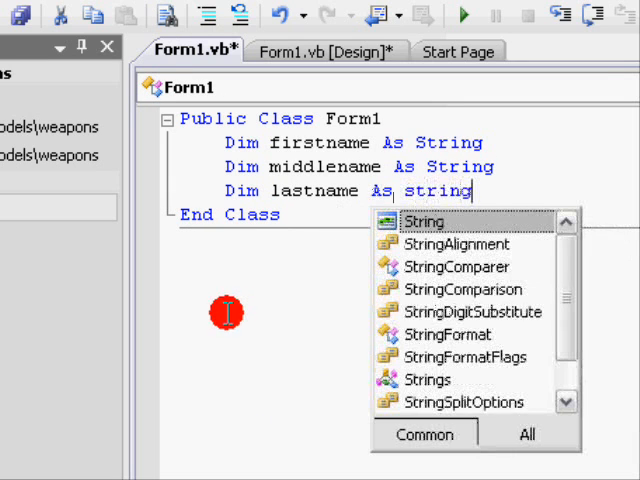
pyautogui.click(324, 120)
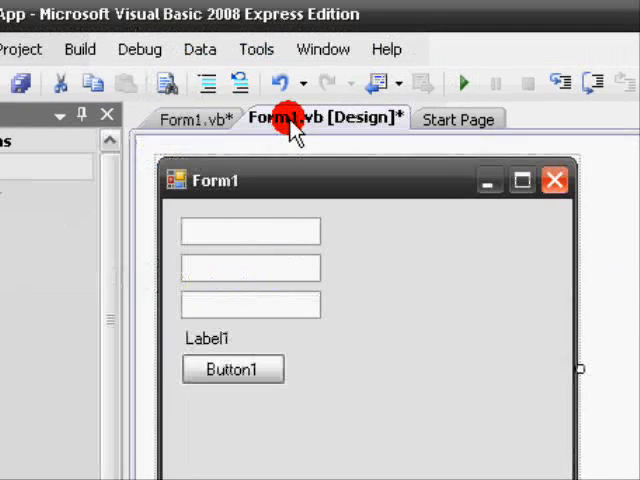
# Give TextBox1 a TextChanged handler assigning TextBox1.Text to firstname.
pyautogui.click(250, 232)
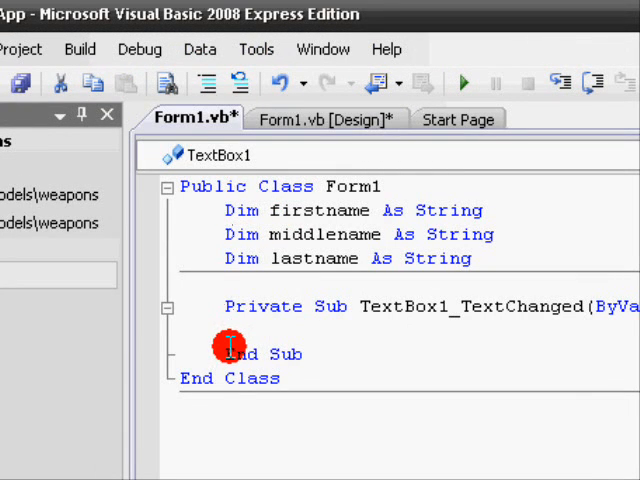
pyautogui.write('firstname')
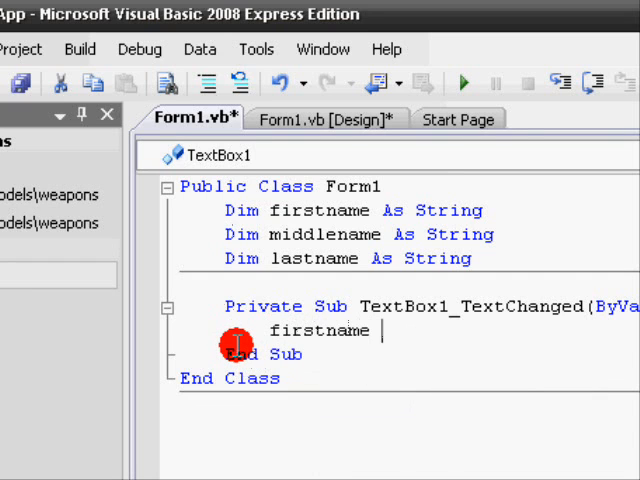
pyautogui.write('= textbox')
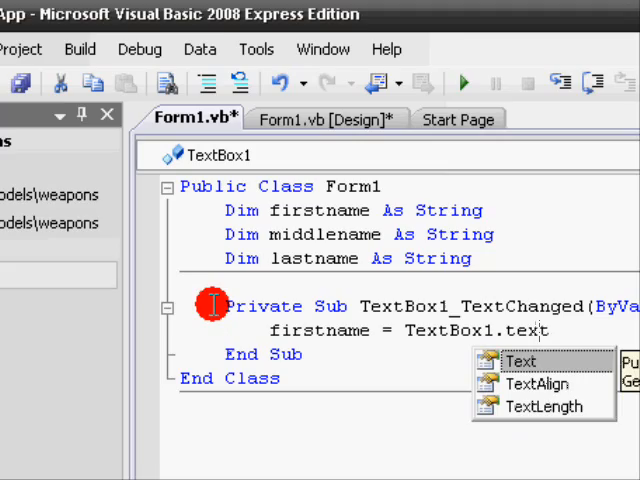
# Give TextBox2 a TextChanged handler assigning TextBox2.Text to middlename.
pyautogui.click(156, 120)
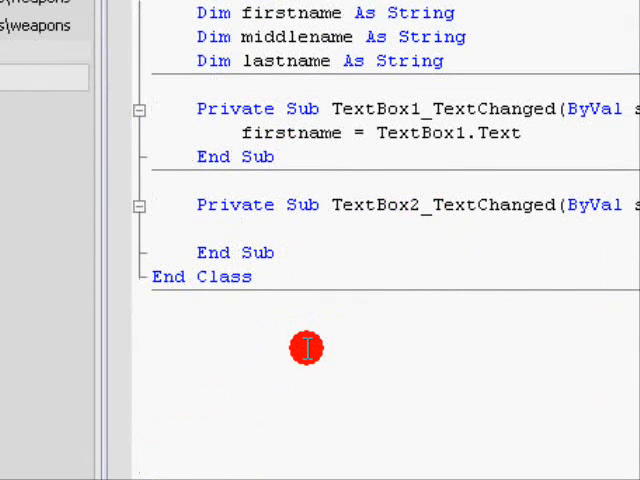
pyautogui.write('middlename = textbox2')
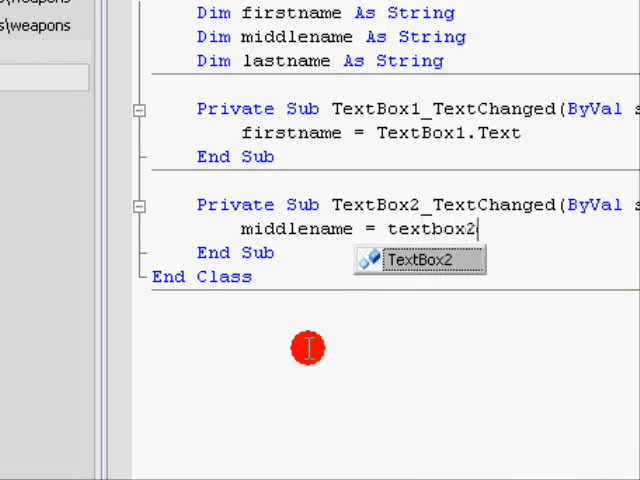
pyautogui.write('.')
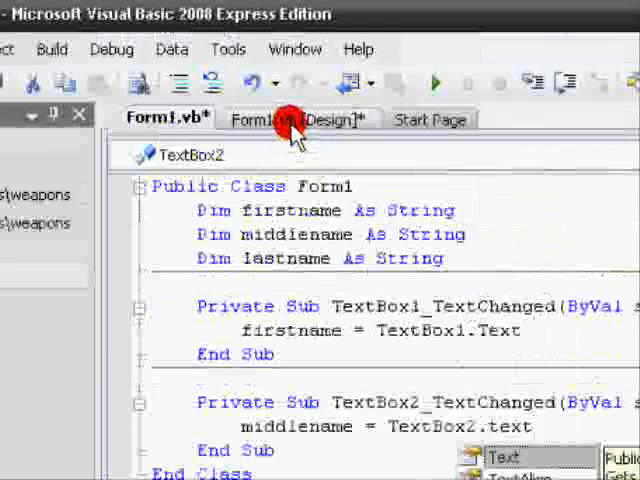
# Give TextBox3 a TextChanged handler assigning TextBox3.Text to lastname.
pyautogui.click(296, 120)
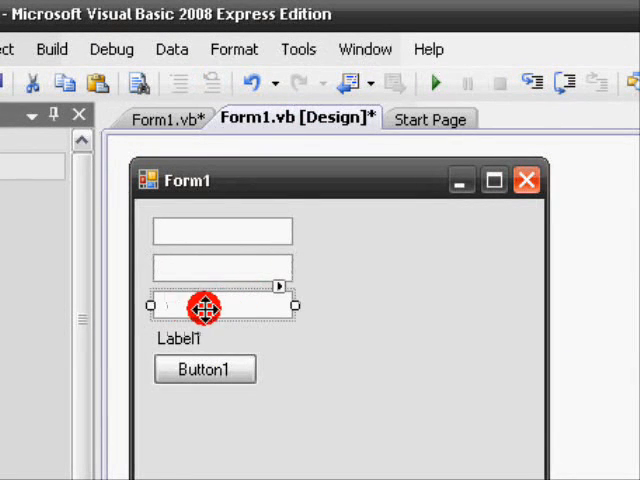
pyautogui.click(164, 120)
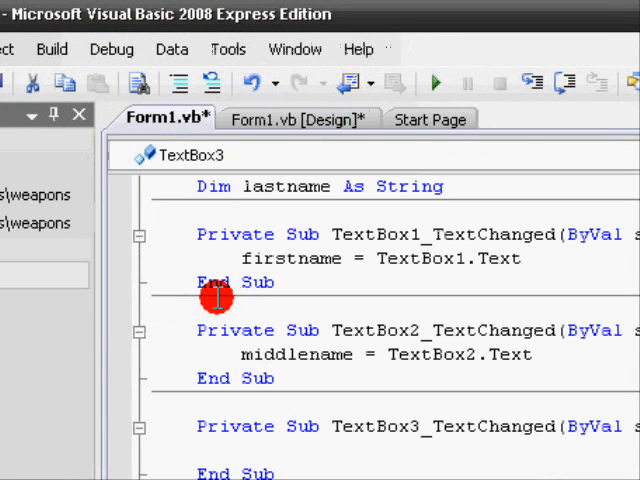
pyautogui.write('lastname = TextBox3.')
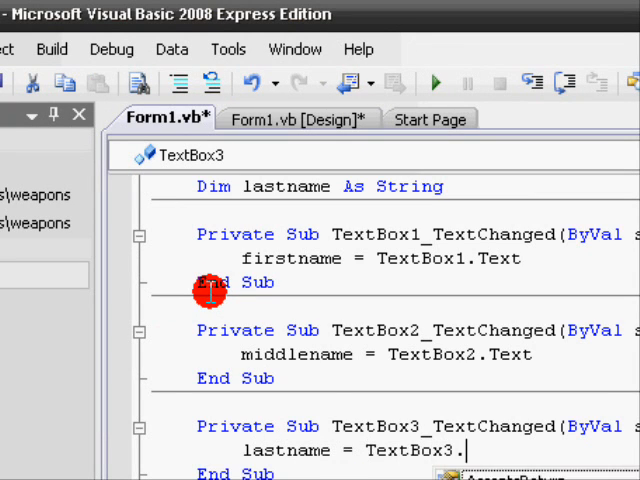
pyautogui.write('texx')
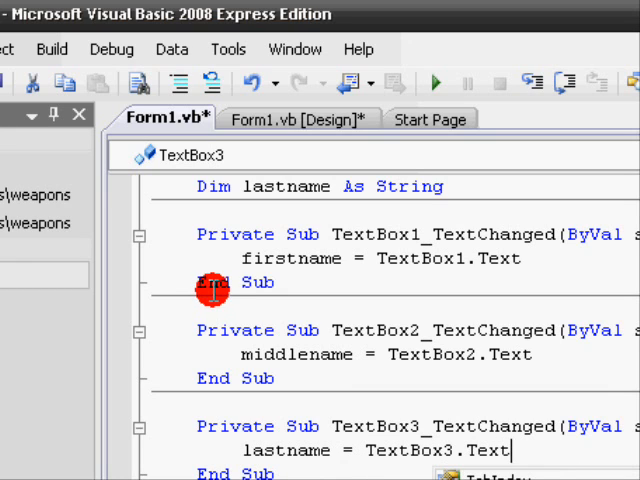
pyautogui.click(296, 120)
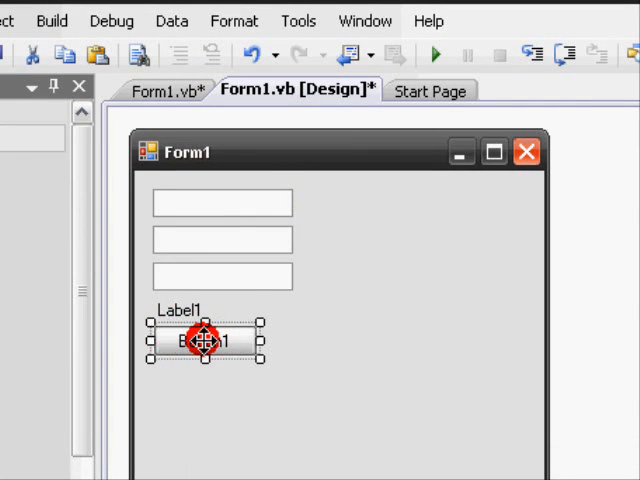
# In Button1_Click set Label1.Text = firstname + " " + middlename + " " + lastname.
pyautogui.doubleClick(204, 340)
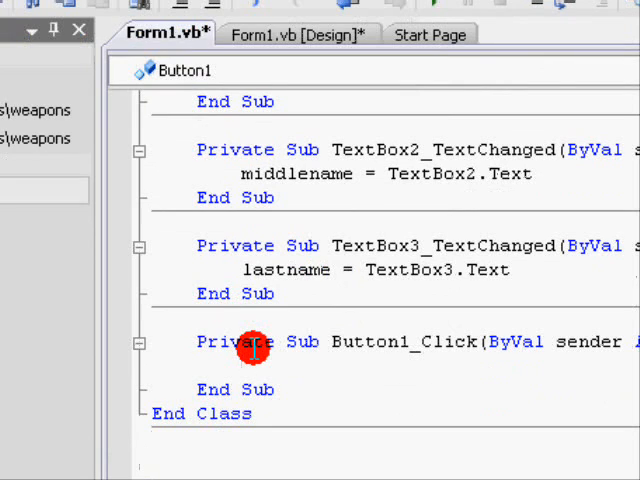
pyautogui.write('Label1.Text = firstname')
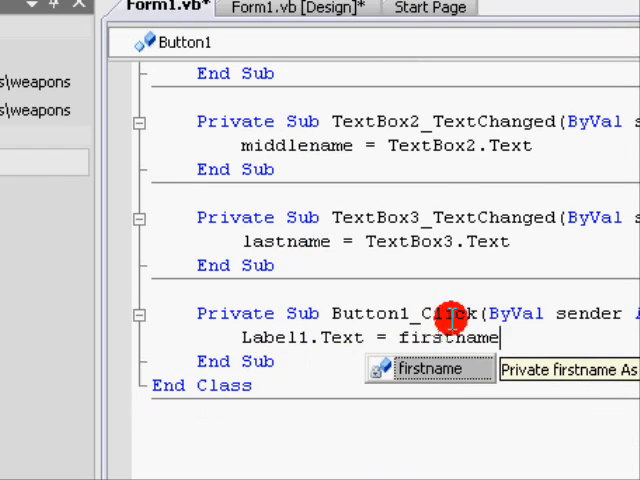
pyautogui.write('+ " " + middlename')
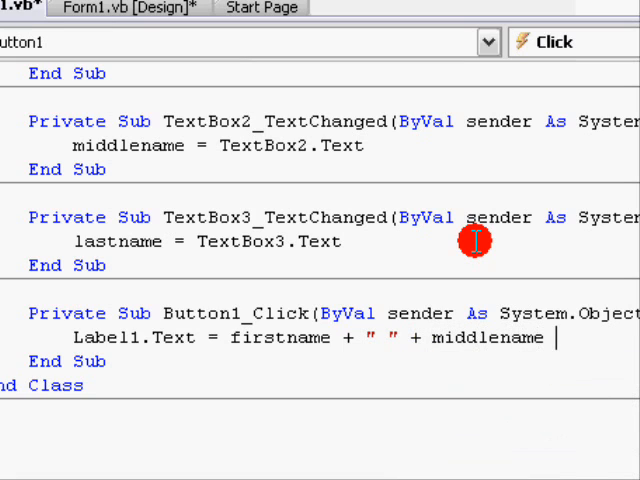
pyautogui.write('+ "')
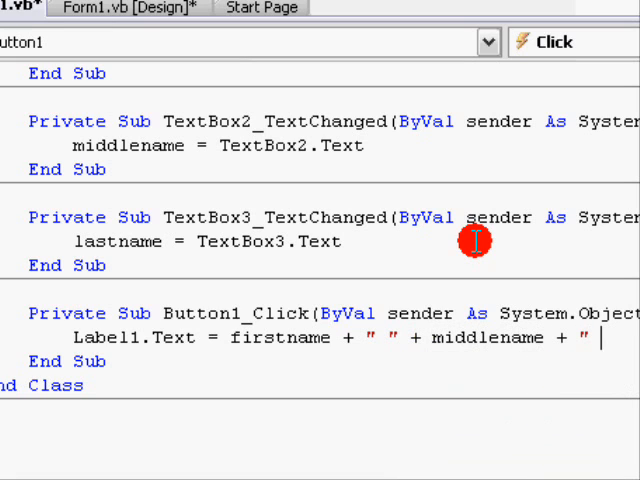
pyautogui.write('"')
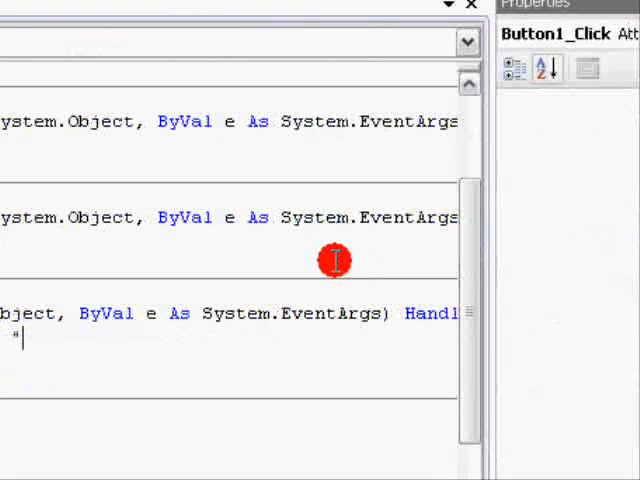
pyautogui.write('+ lastna')
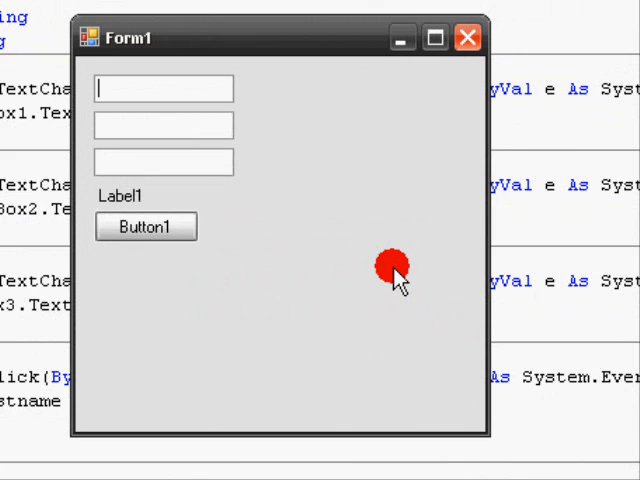
# In the running form enter Greg, BLAH and Lion, and join them into the label.
pyautogui.write('Greg')
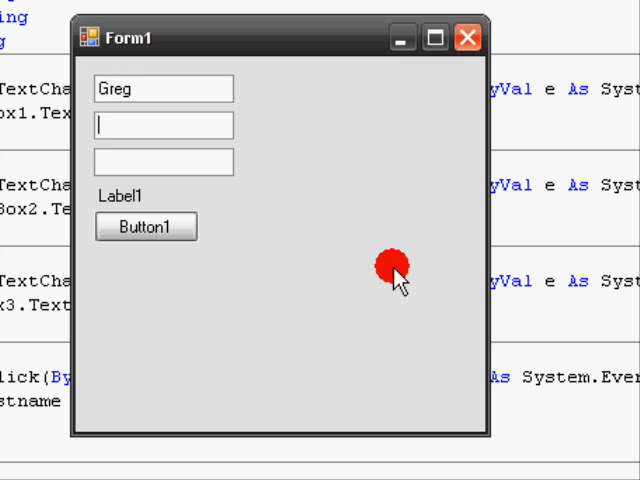
pyautogui.write('BLAH')
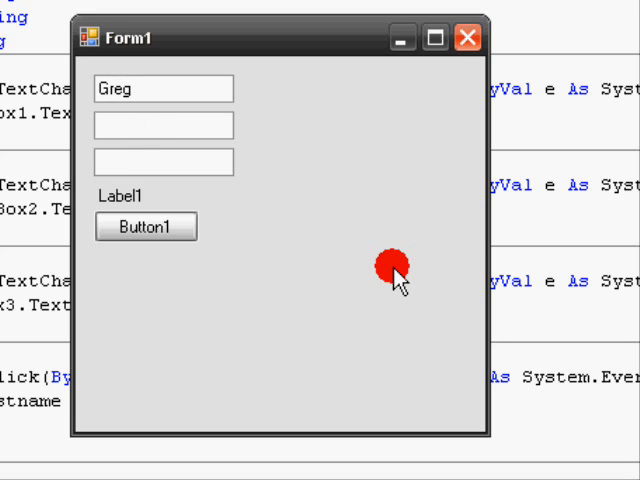
pyautogui.write('Lion')
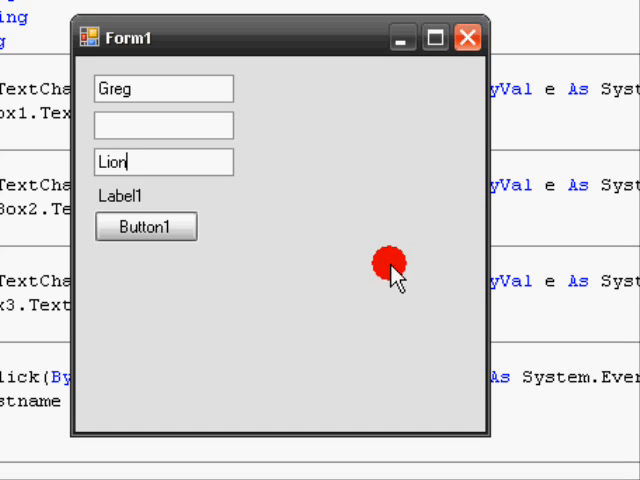
pyautogui.click(146, 228)
pyautogui.write('T')
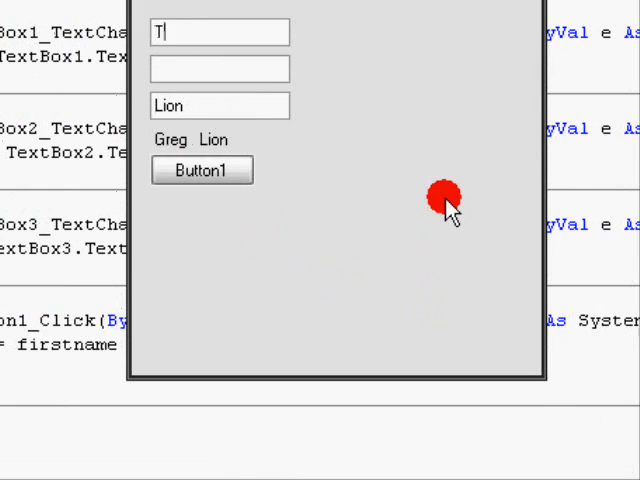
# Enter Thank, You and all :D and join them into the label again.
pyautogui.write('You')
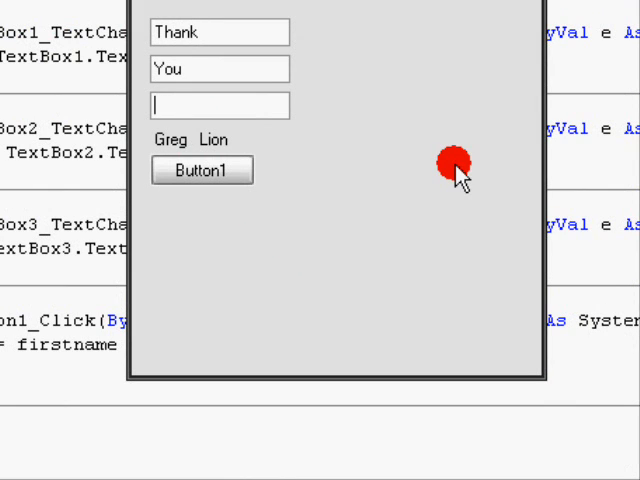
pyautogui.write('all :D')
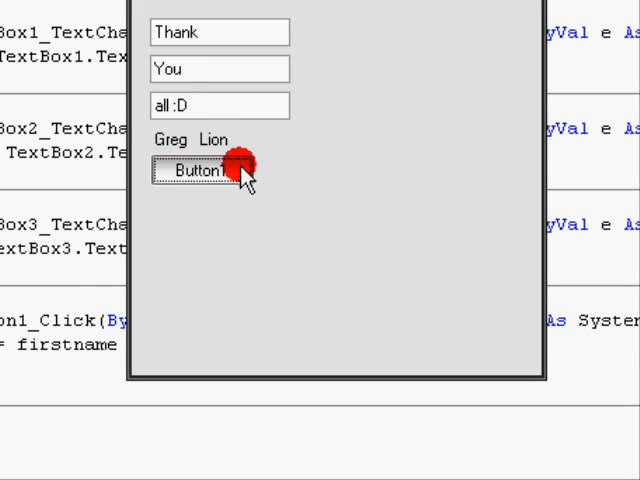
pyautogui.click(202, 170)
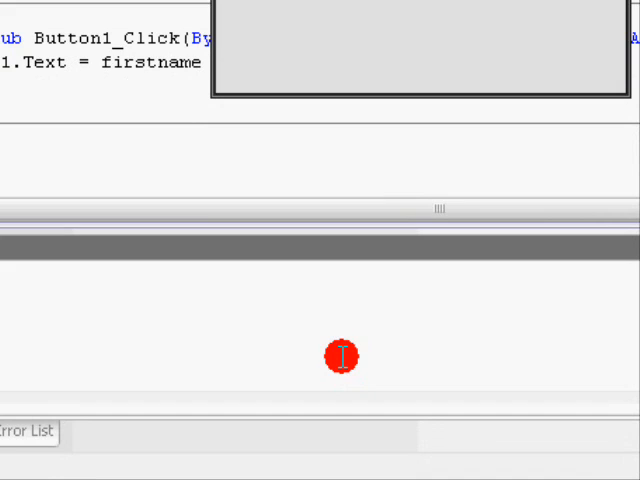
# Replace the third text box with BYE so the label reads gl HF BYE.
pyautogui.click(288, 228)
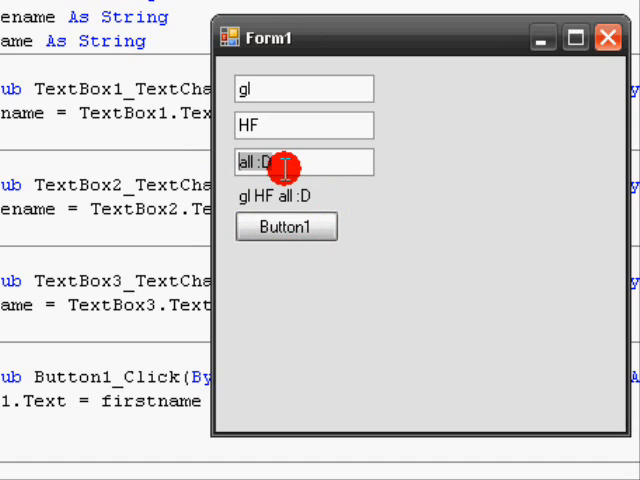
pyautogui.write('BYE')
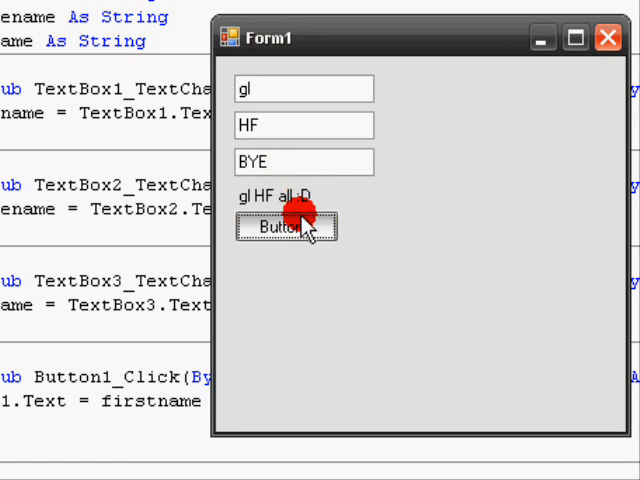
pyautogui.click(286, 228)
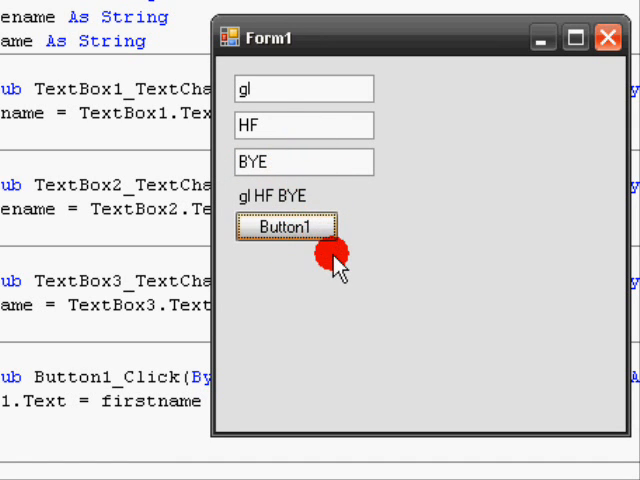